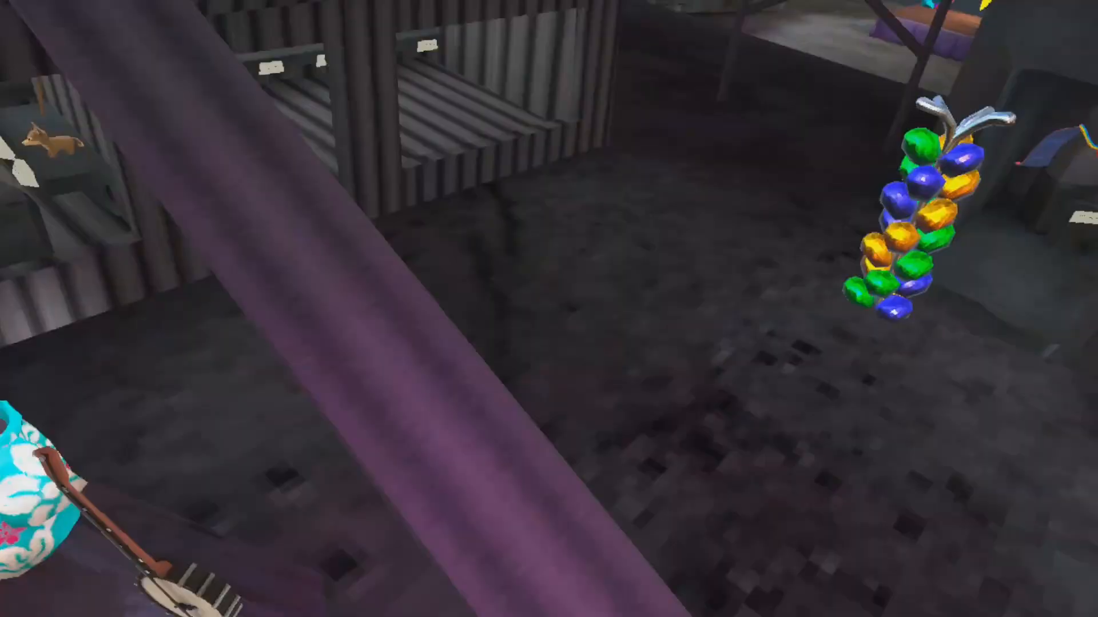
mouse_move(548, 309)
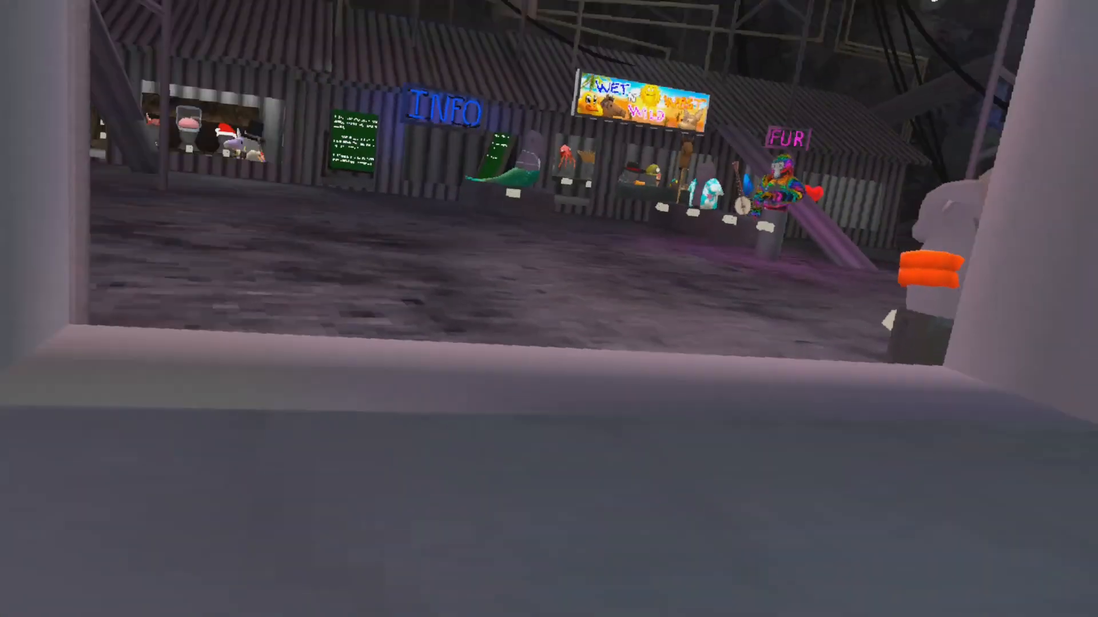
mouse_move(549, 309)
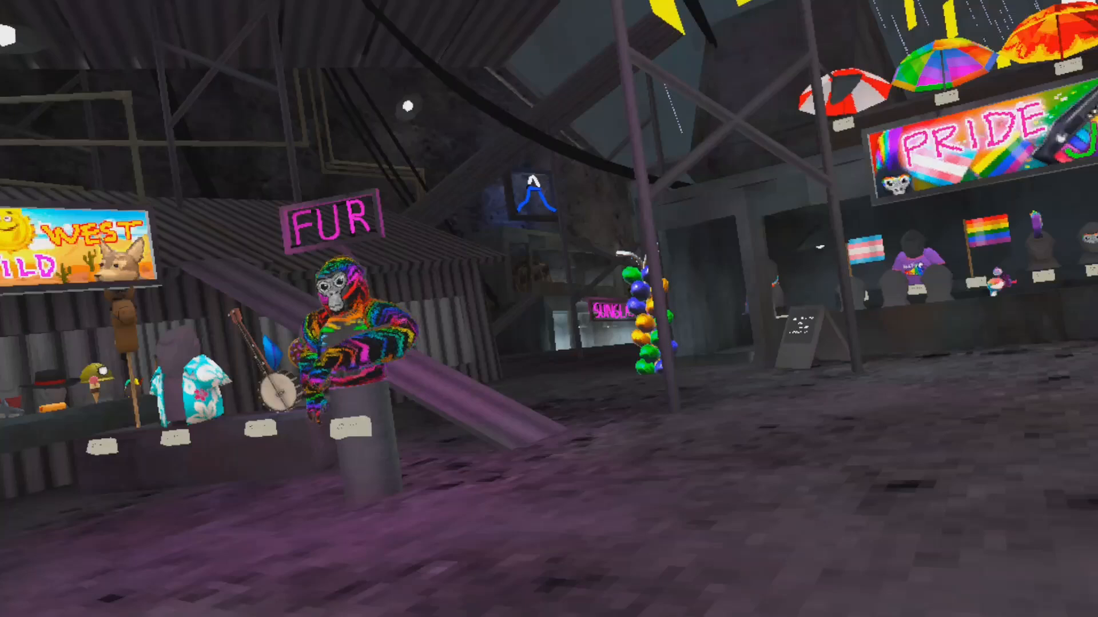
mouse_move(549, 309)
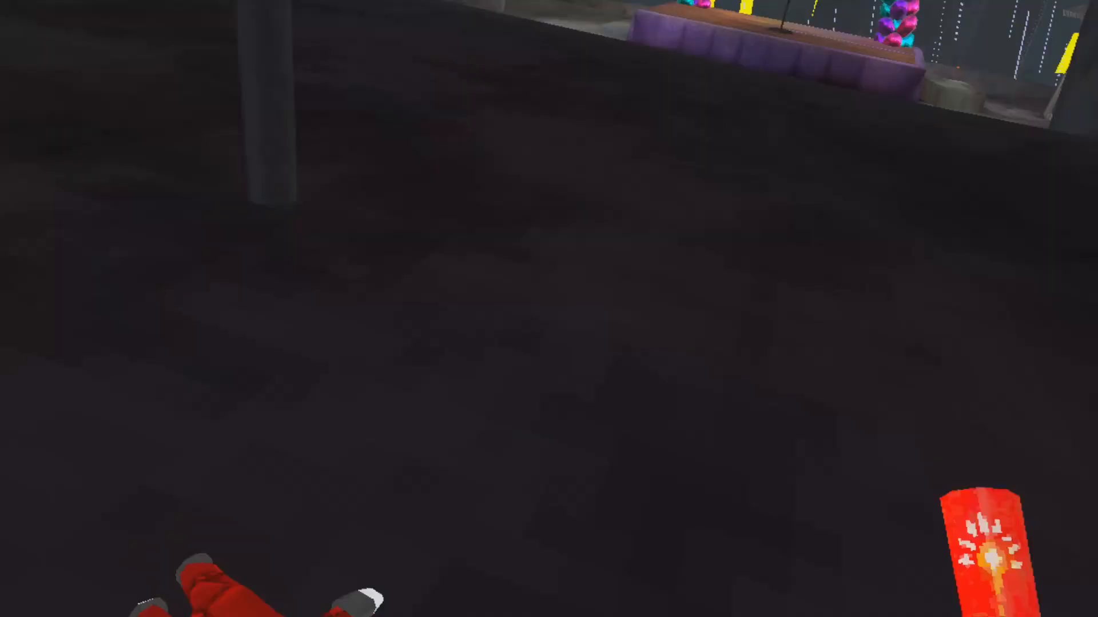
mouse_move(549, 309)
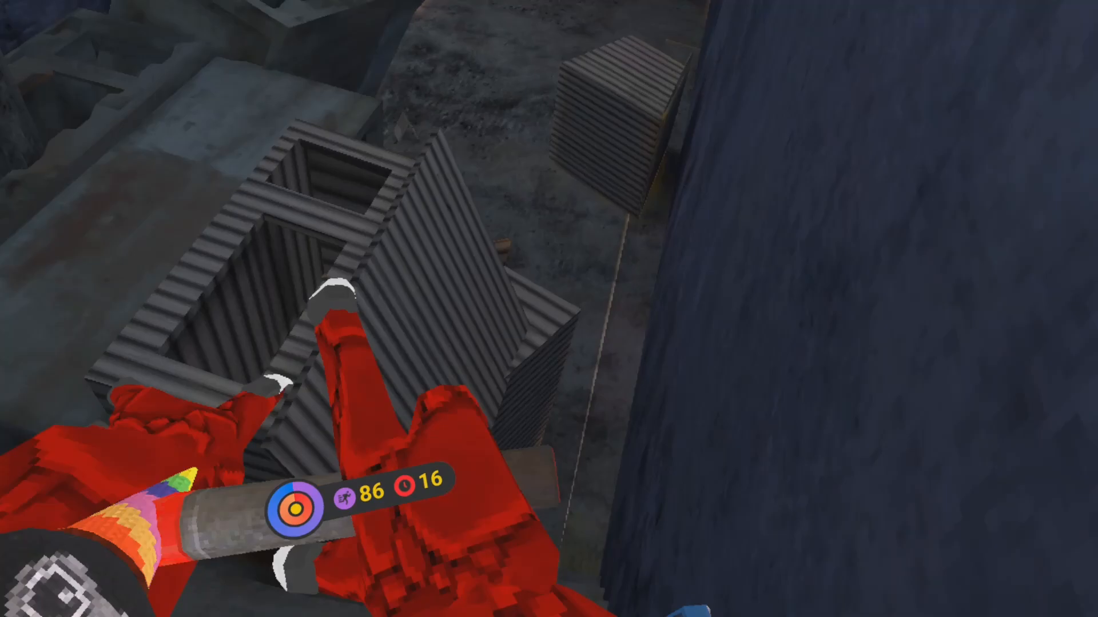
mouse_move(549, 308)
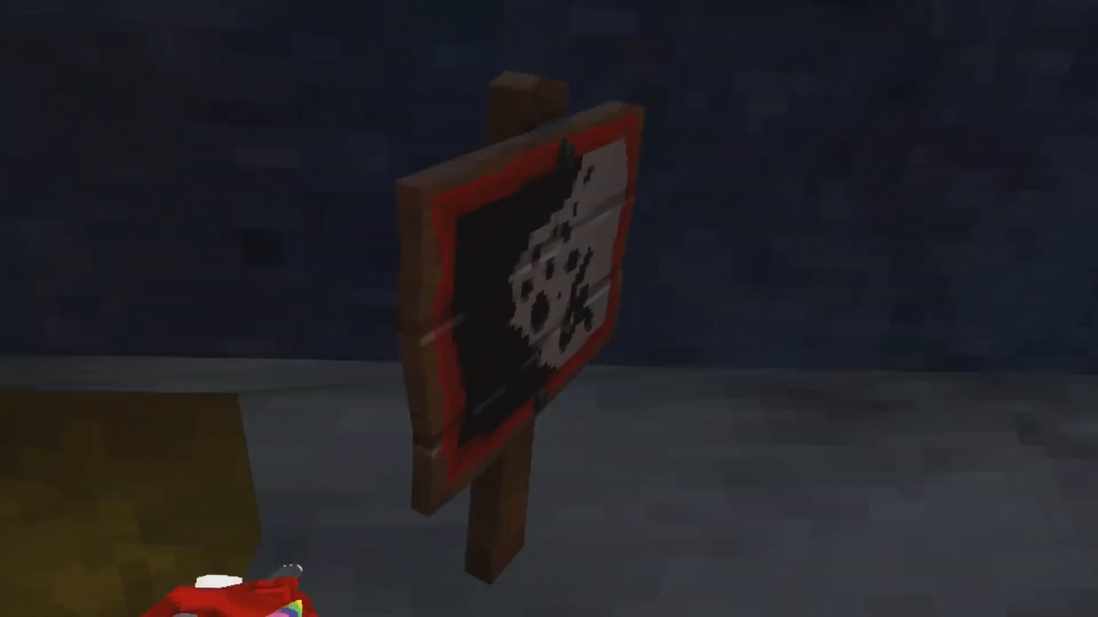
mouse_move(549, 309)
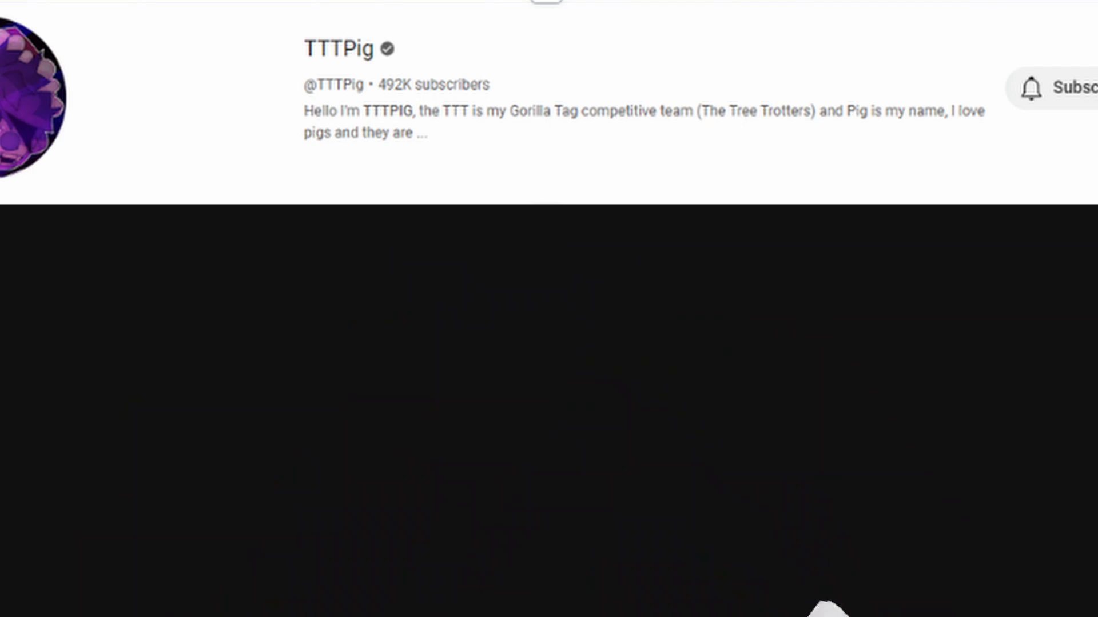
left_click(1079, 88)
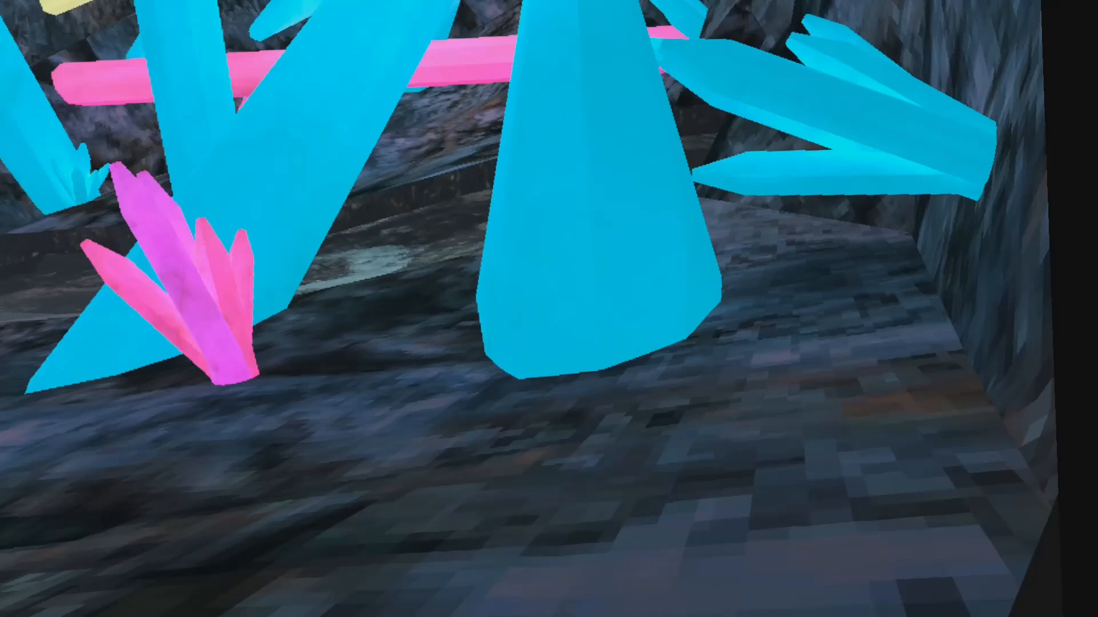
mouse_move(549, 309)
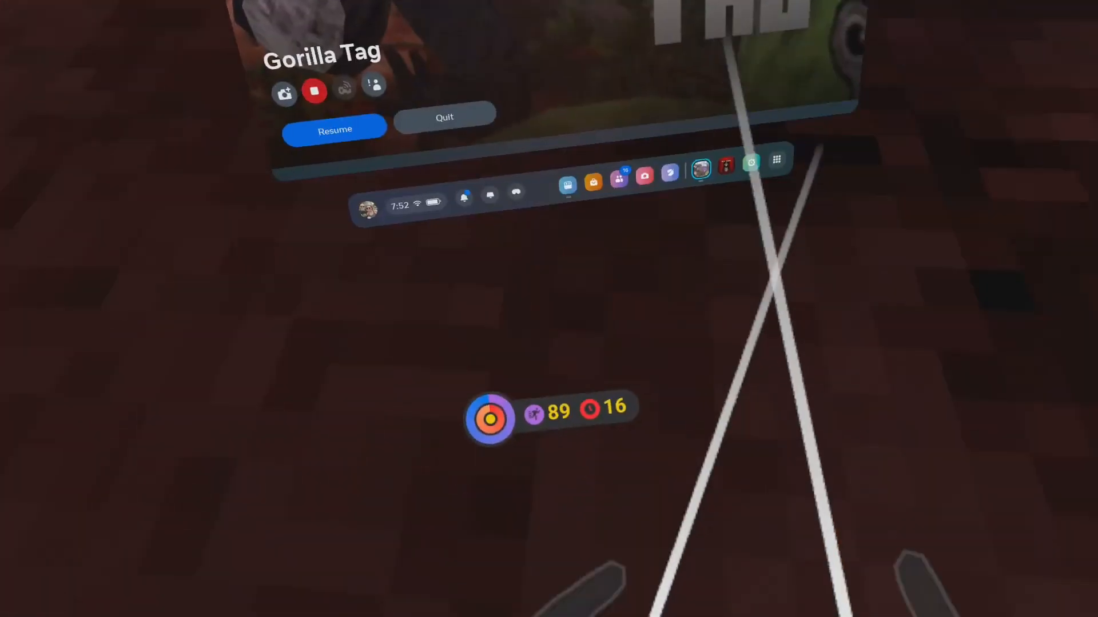
left_click(335, 131)
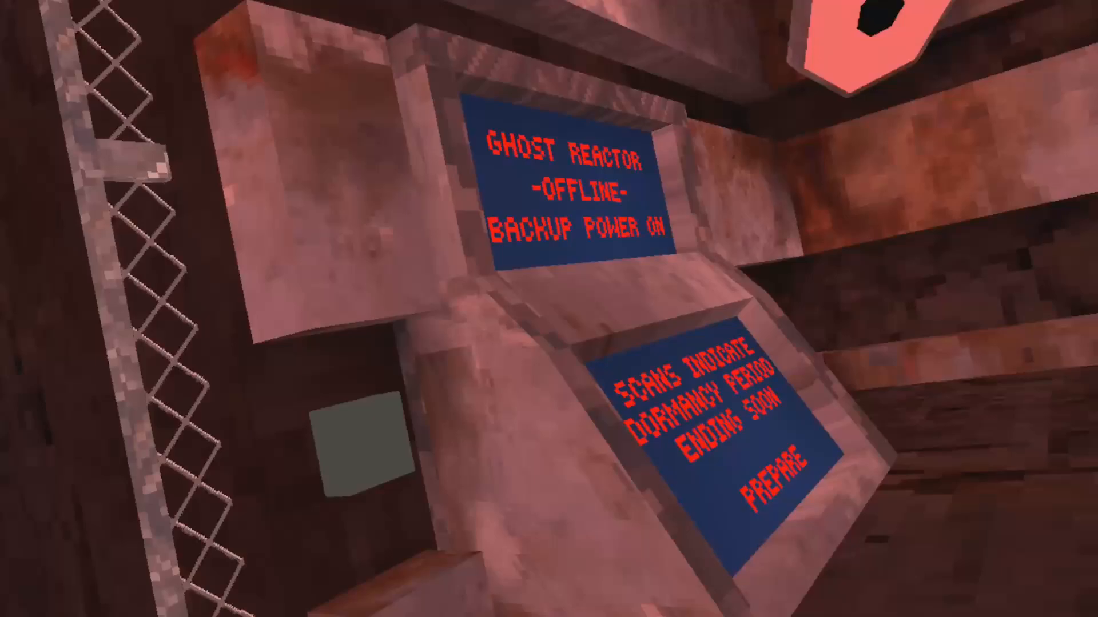
mouse_move(549, 308)
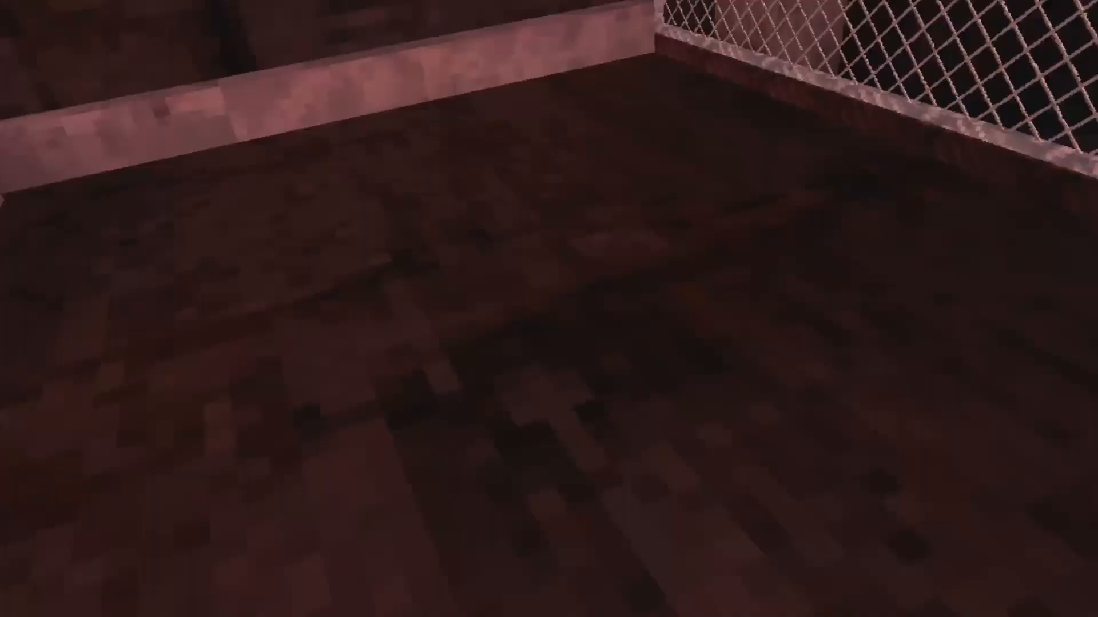
mouse_move(549, 309)
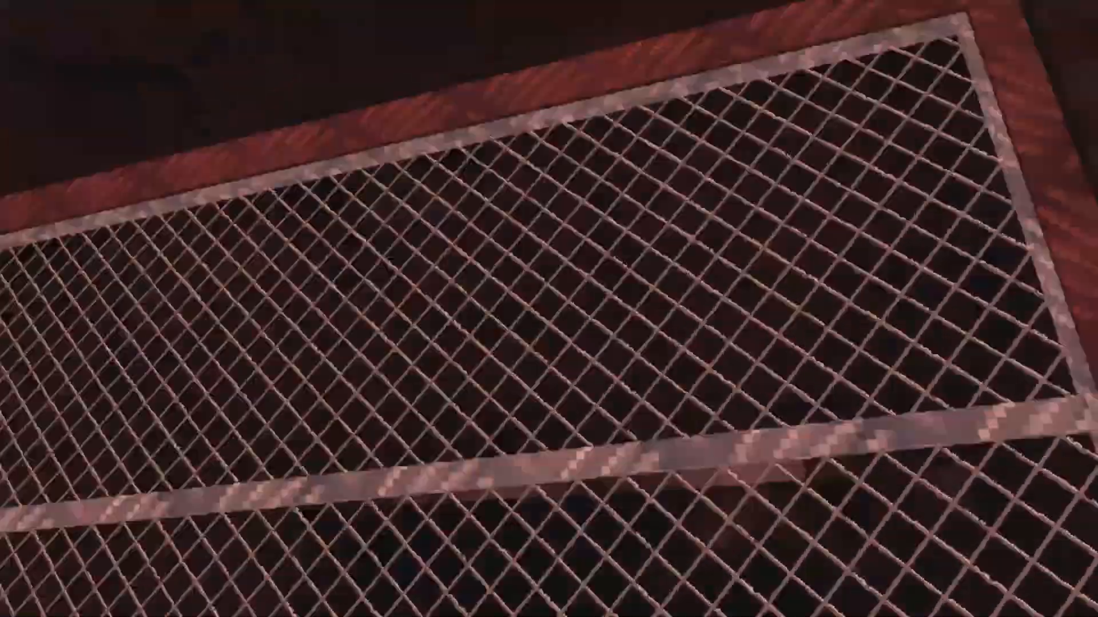
mouse_move(549, 309)
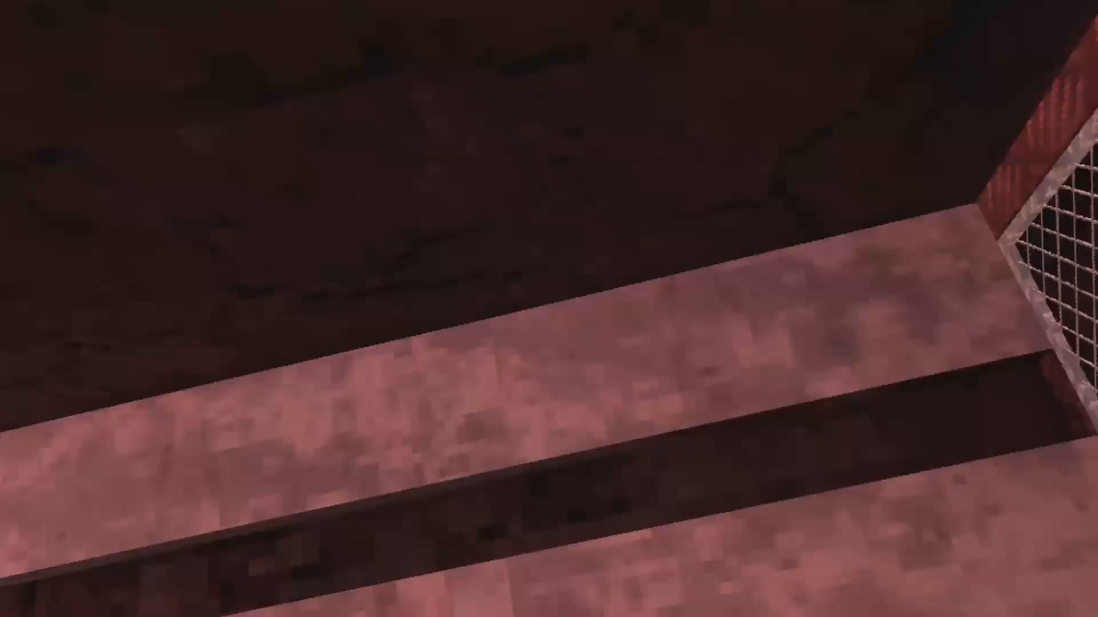
mouse_move(549, 308)
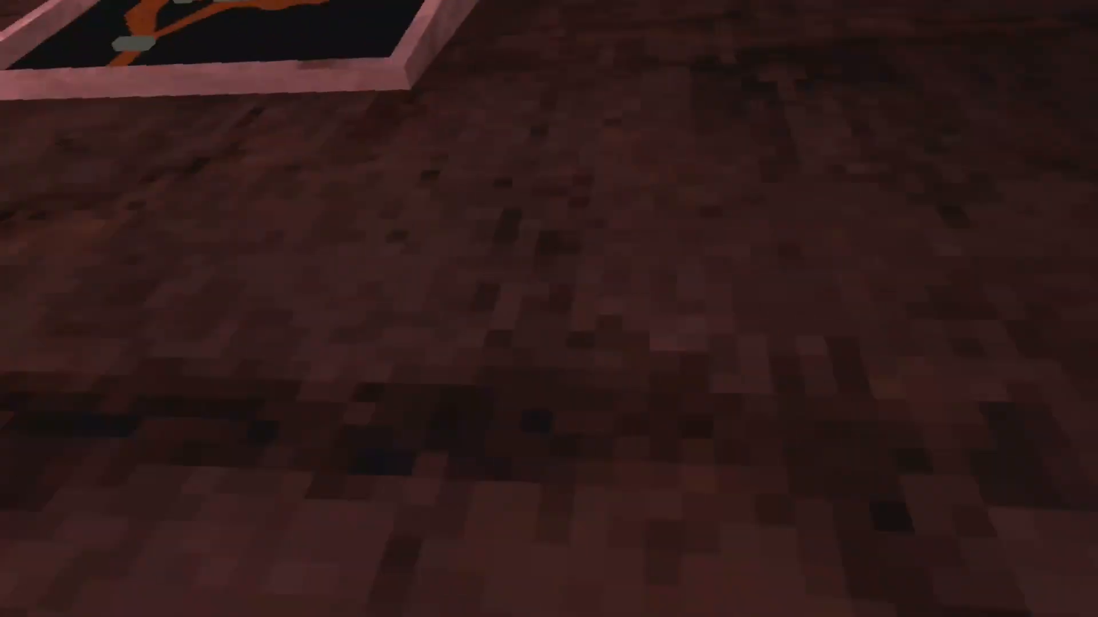
mouse_move(549, 309)
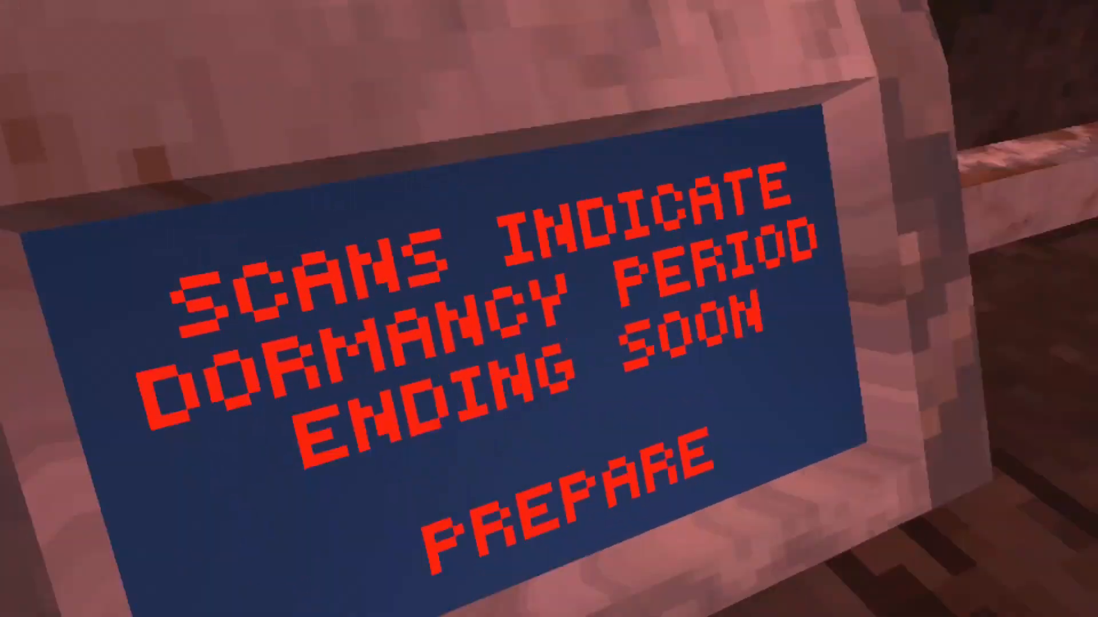
mouse_move(549, 309)
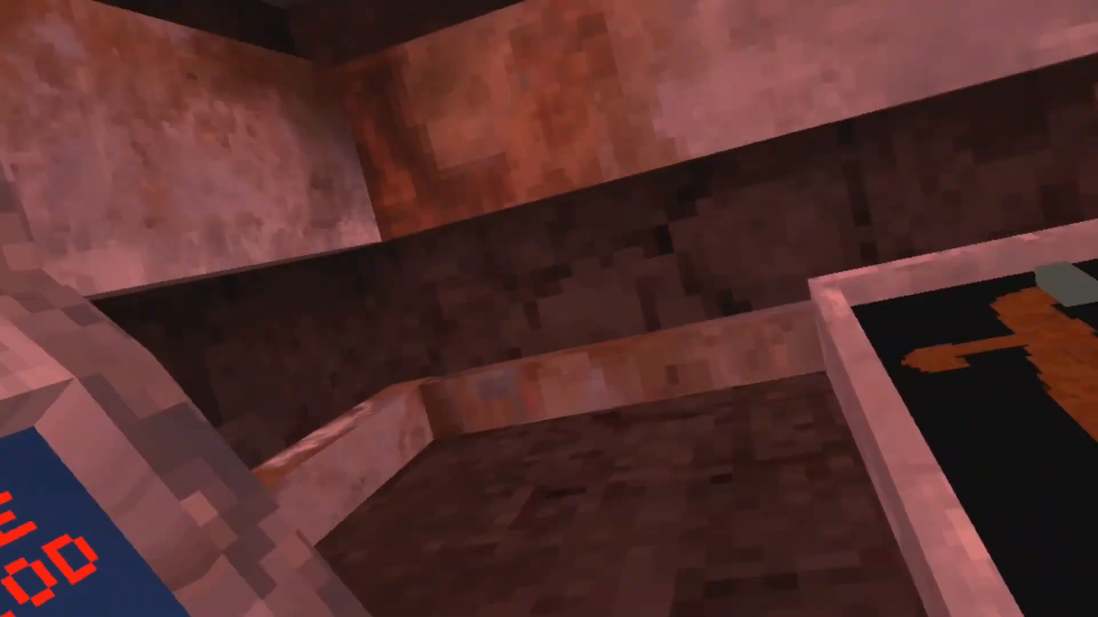
mouse_move(549, 308)
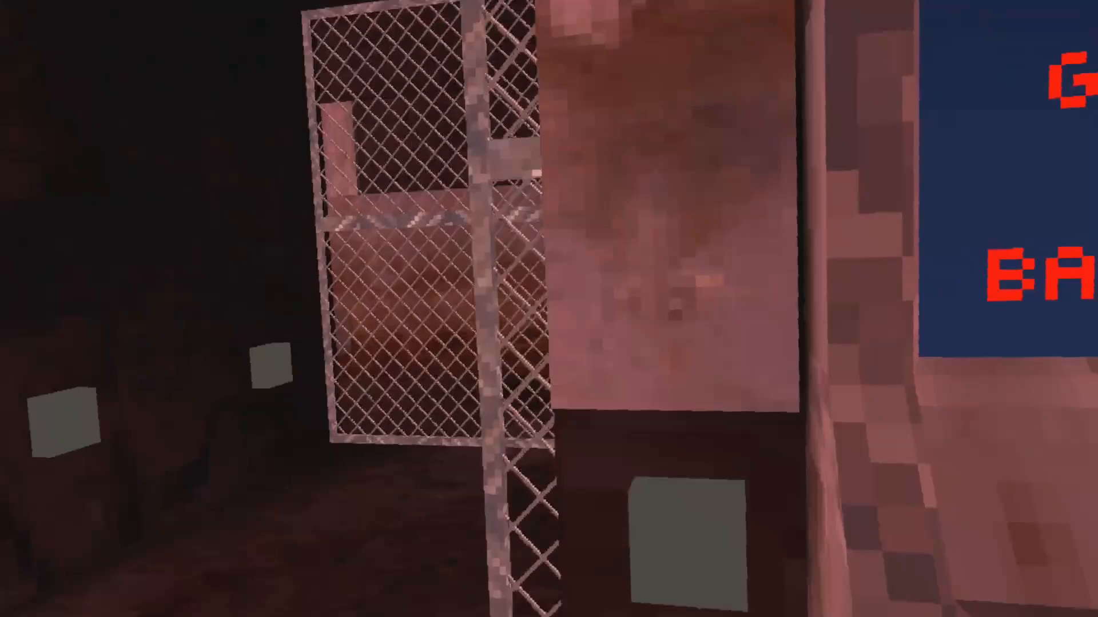
mouse_move(549, 308)
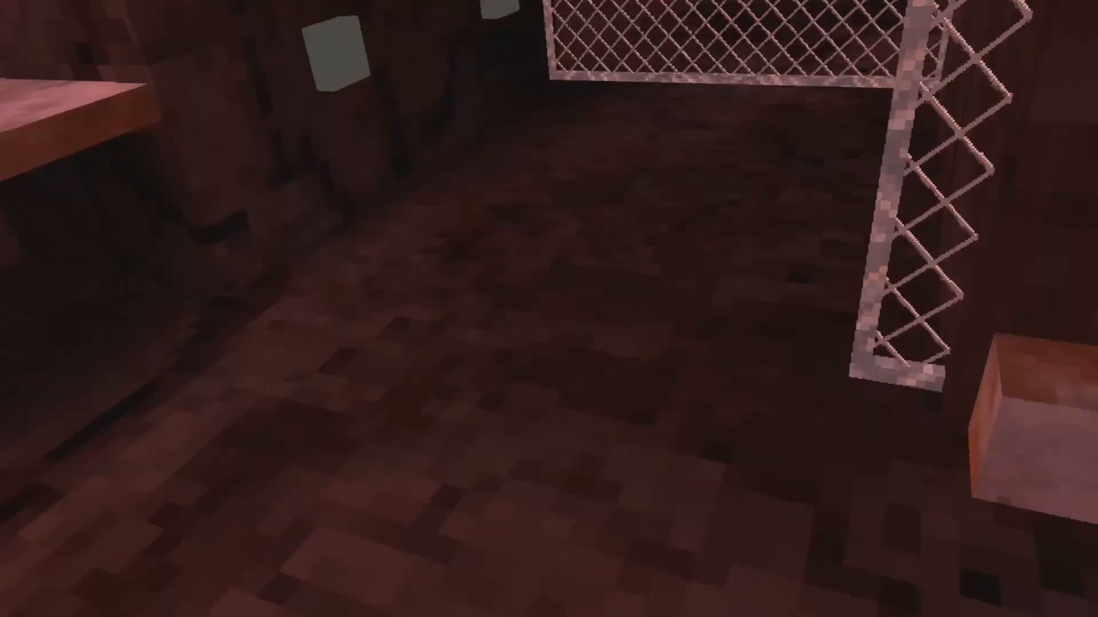
mouse_move(549, 308)
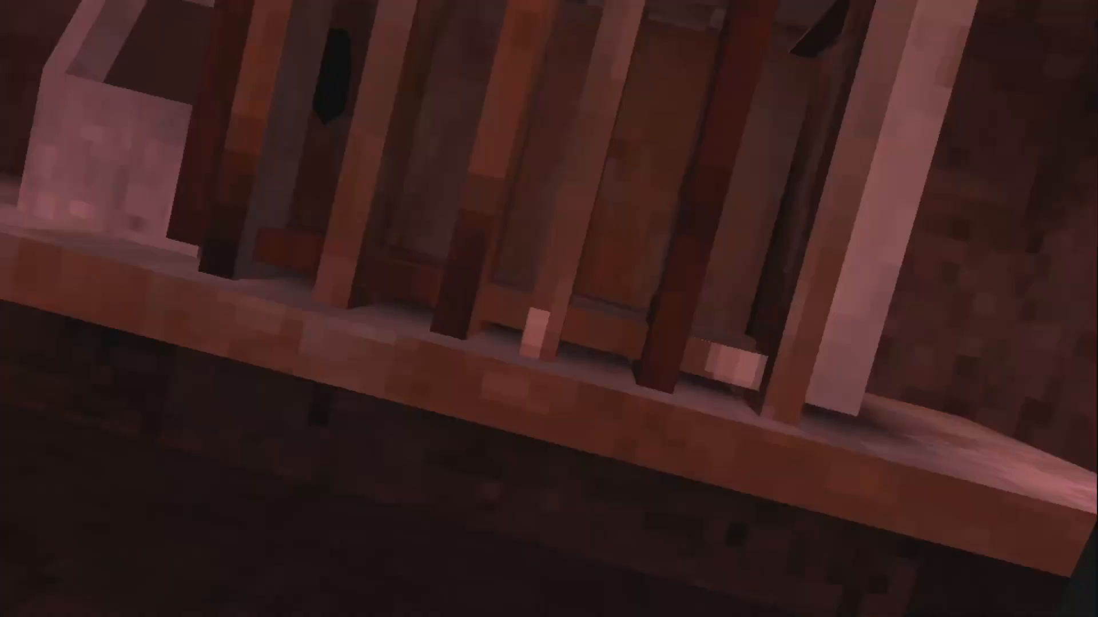
mouse_move(549, 309)
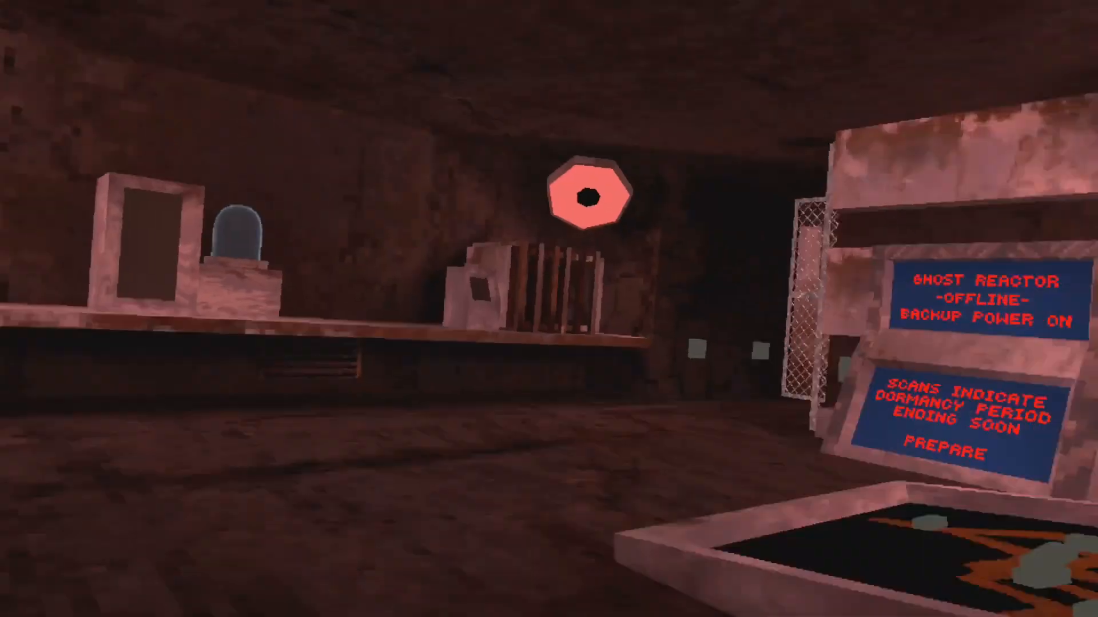
mouse_move(549, 309)
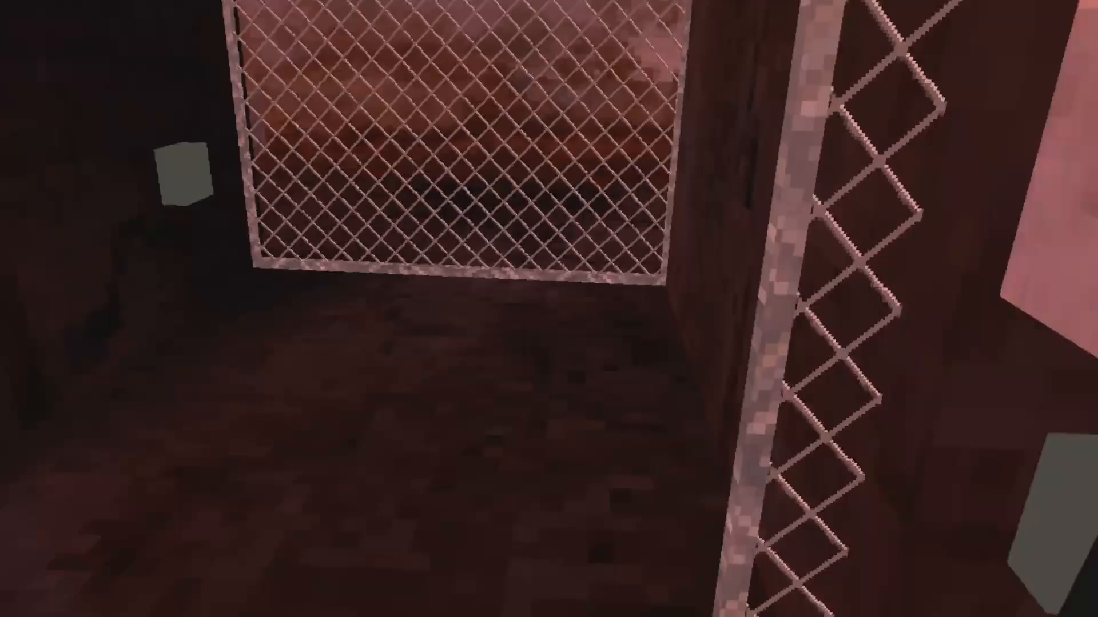
mouse_move(549, 309)
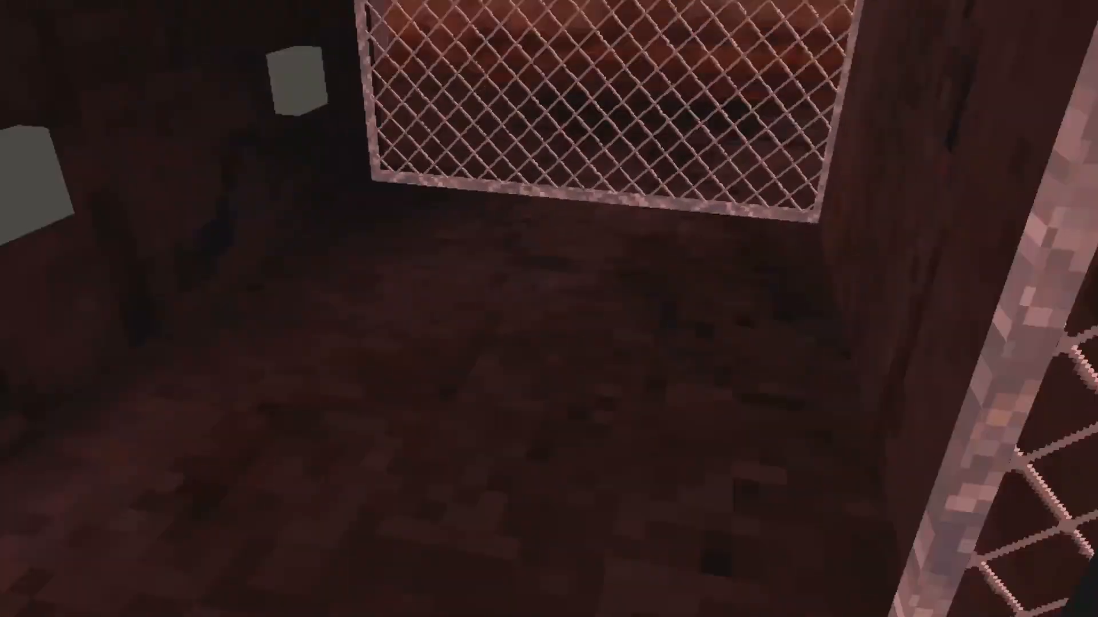
mouse_move(549, 308)
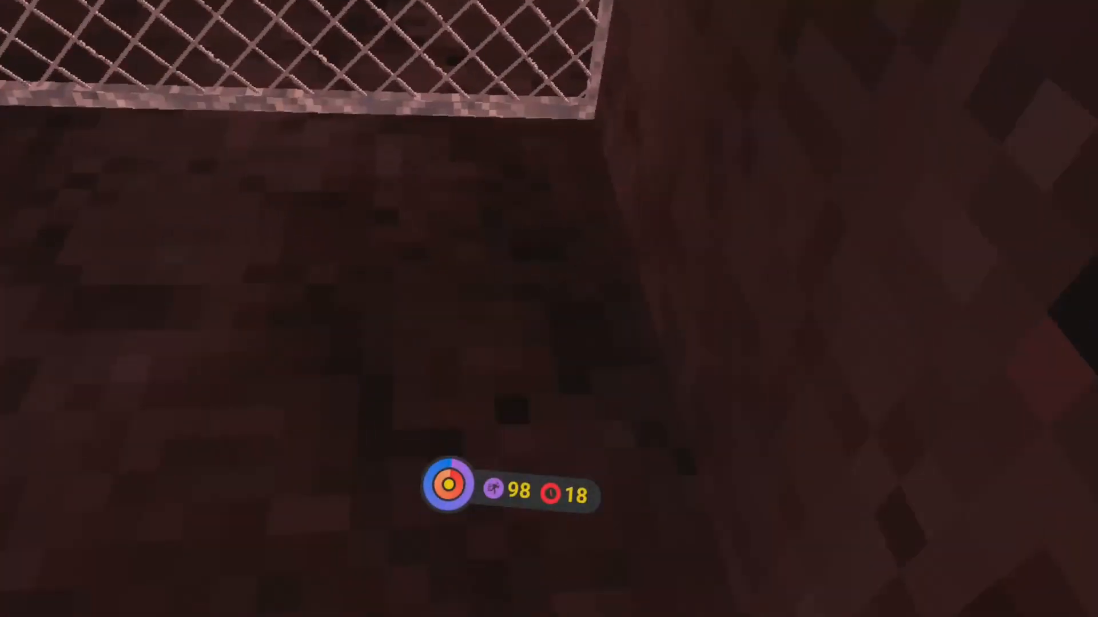
mouse_move(549, 309)
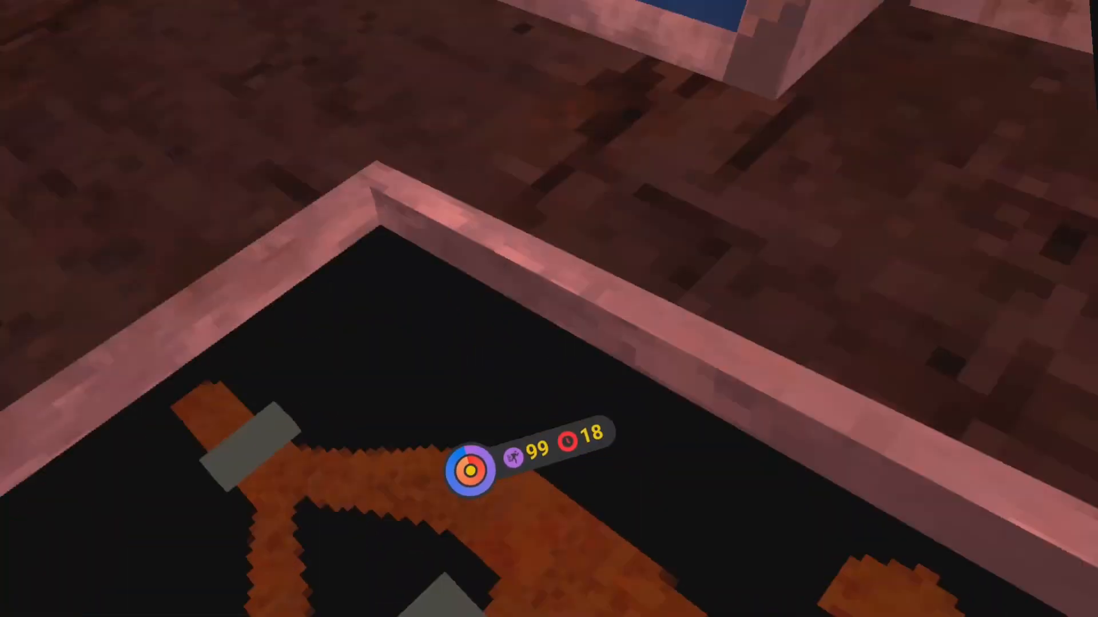
mouse_move(549, 309)
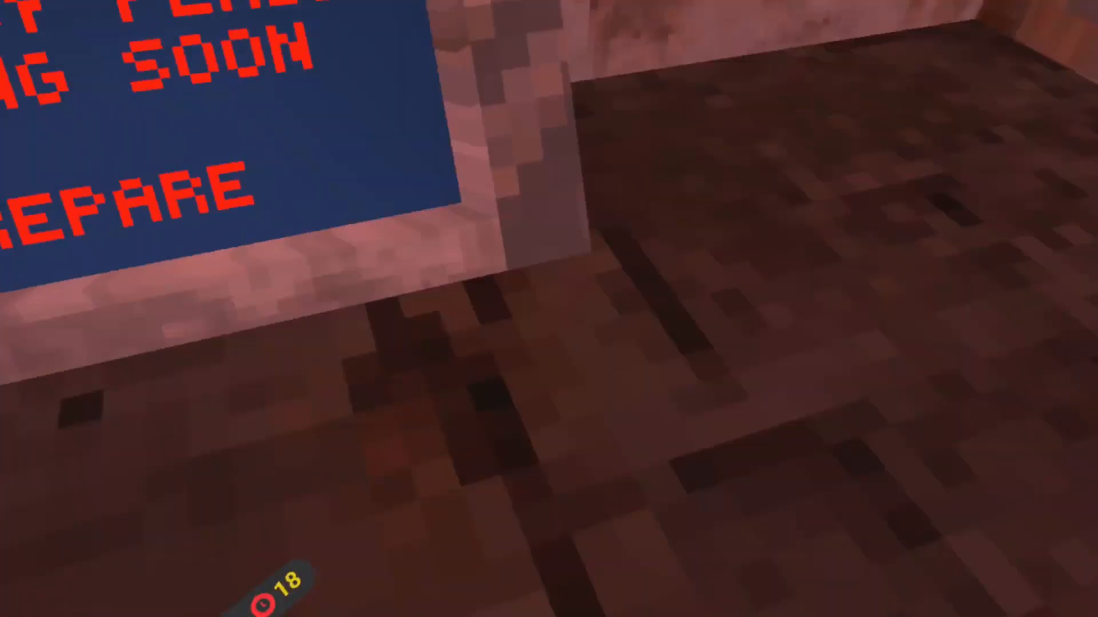
mouse_move(548, 309)
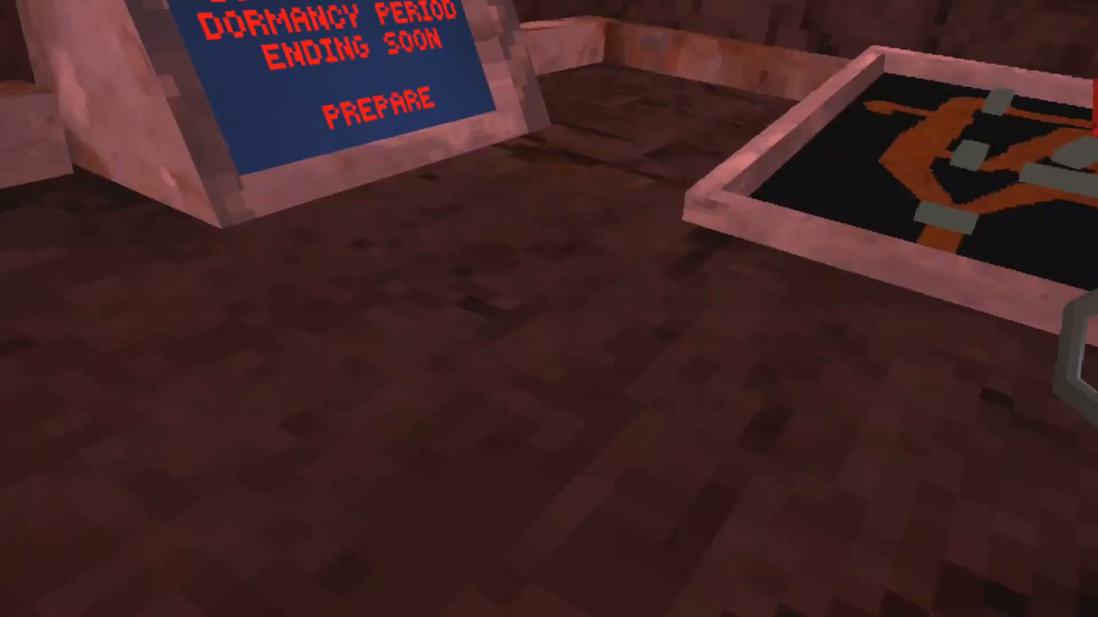
mouse_move(549, 308)
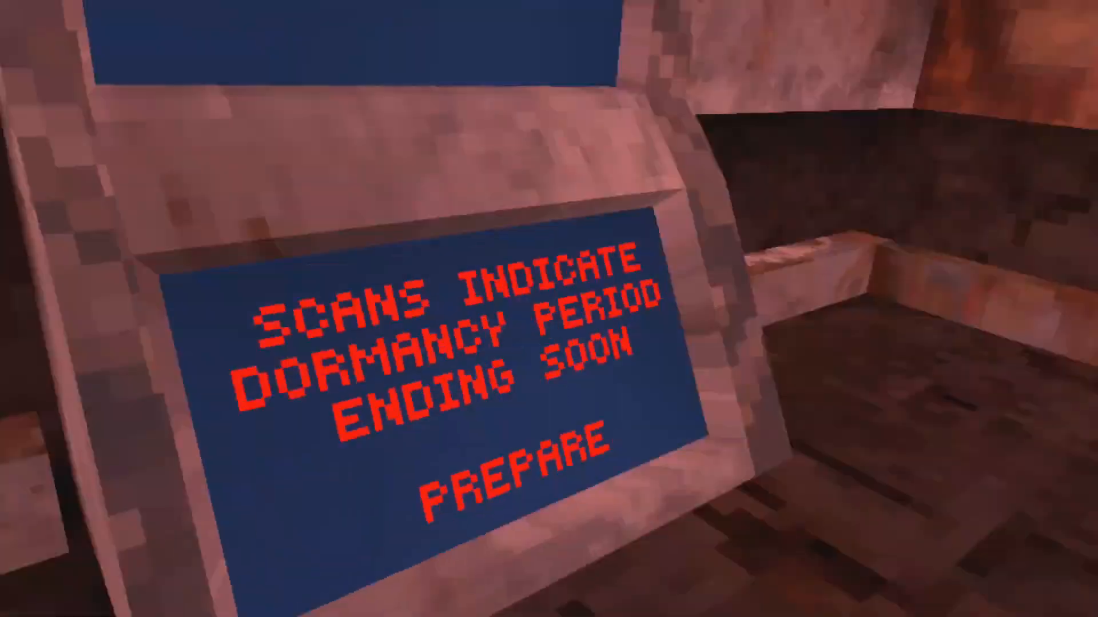
mouse_move(549, 308)
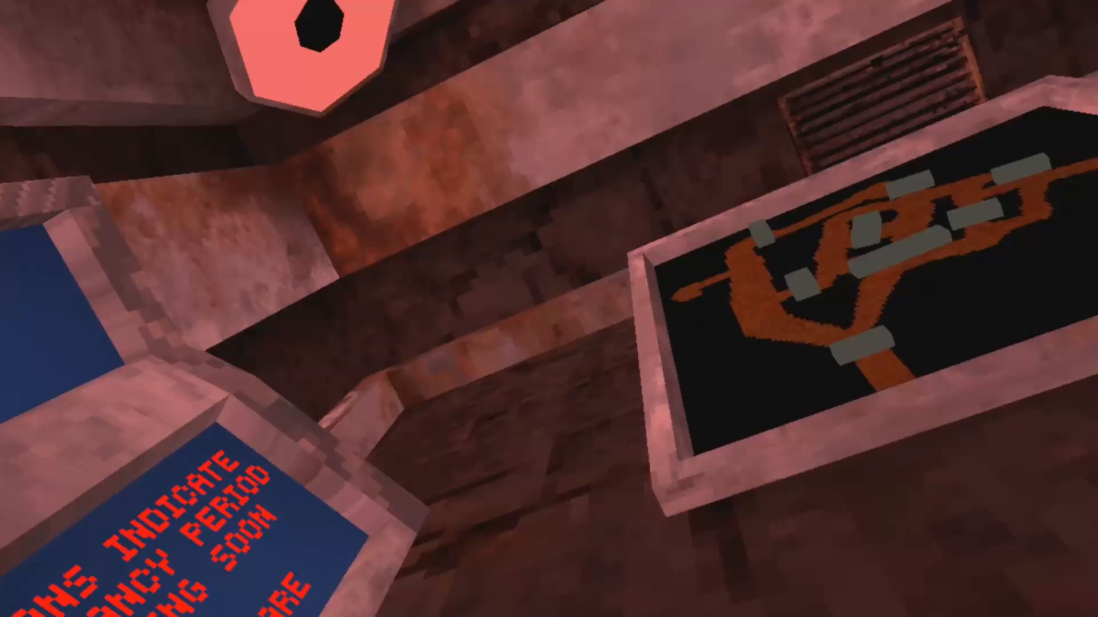
mouse_move(548, 309)
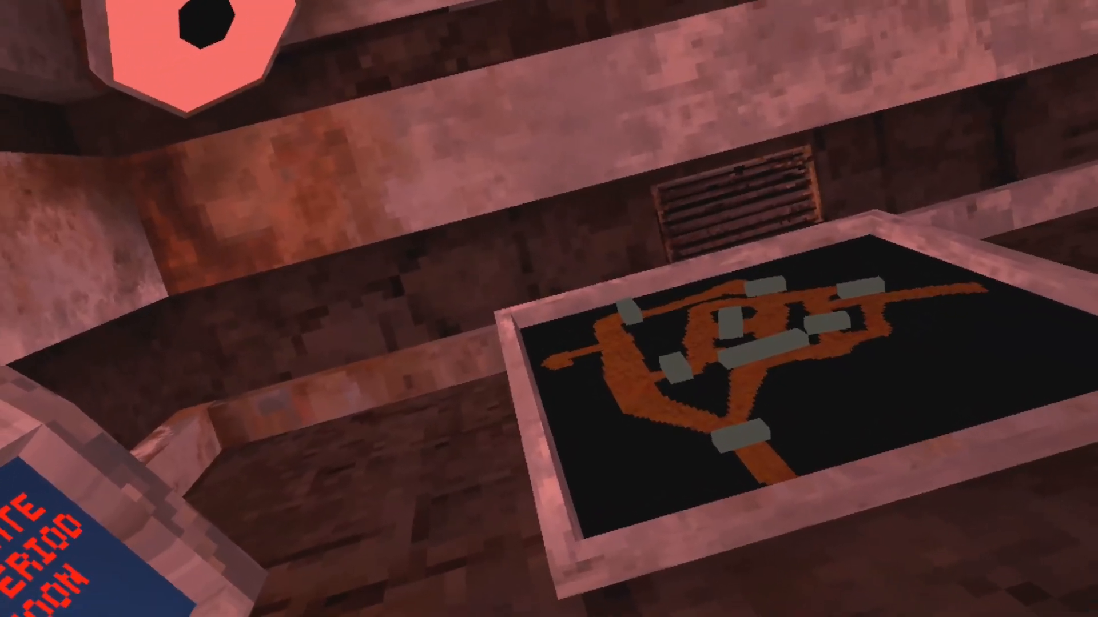
mouse_move(549, 309)
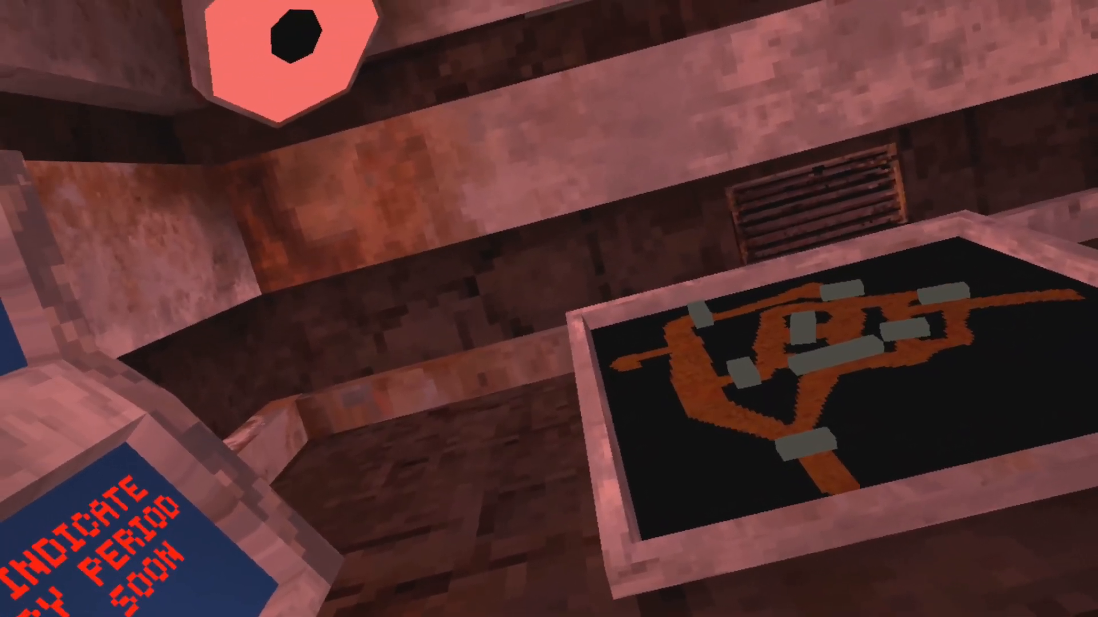
mouse_move(549, 309)
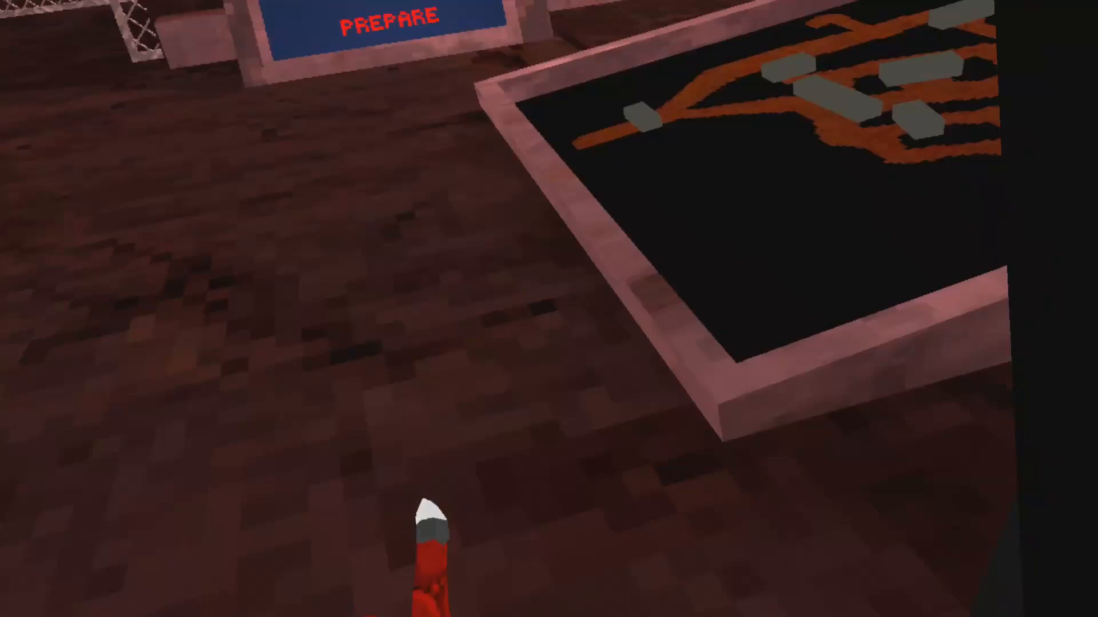
mouse_move(549, 309)
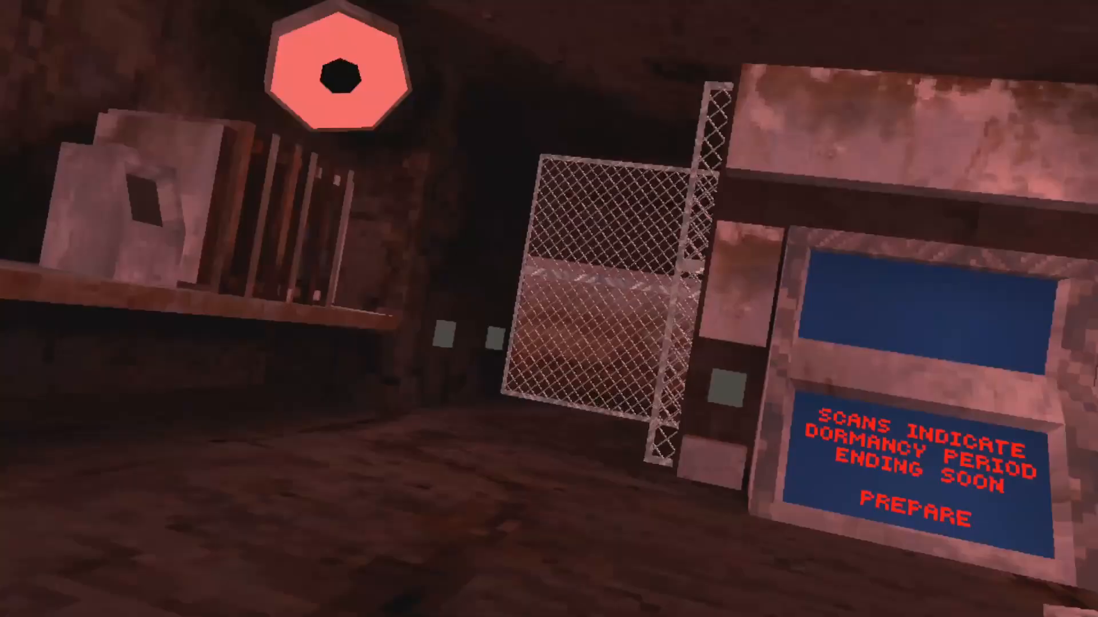
mouse_move(548, 308)
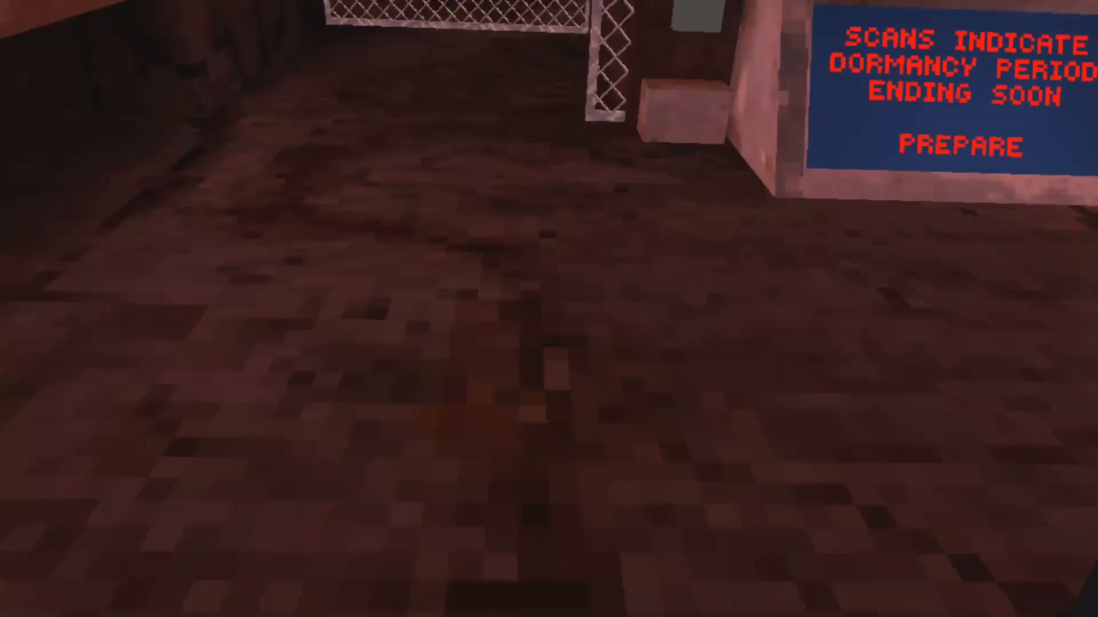
mouse_move(548, 309)
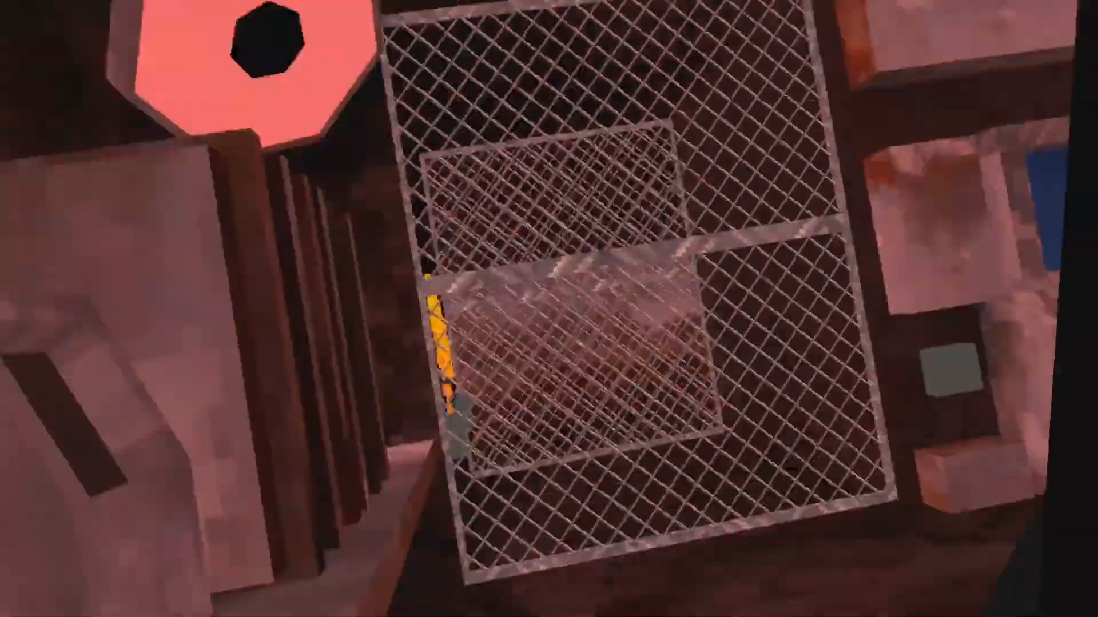
mouse_move(549, 309)
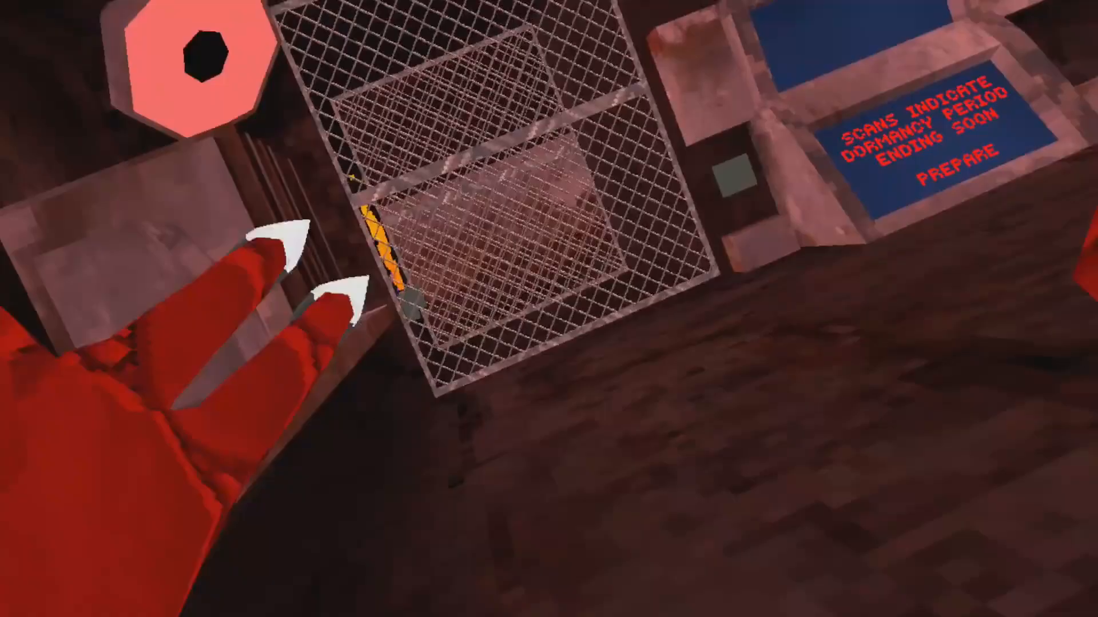